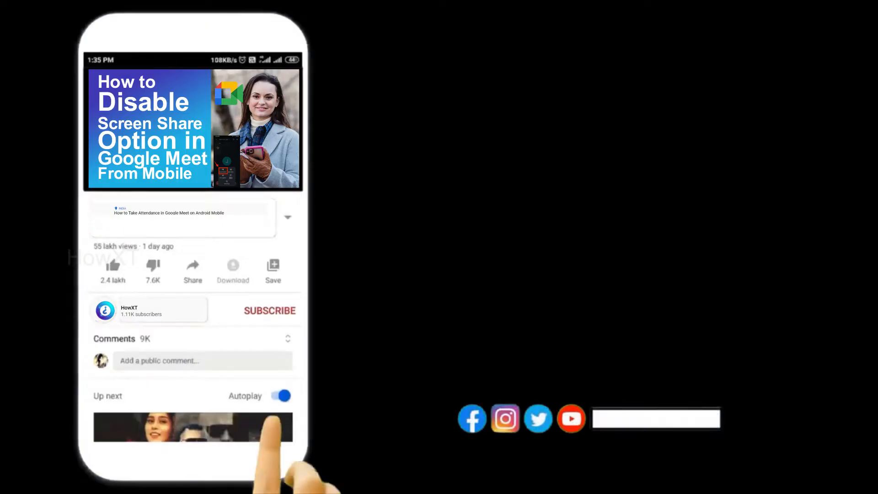
Search Google for 'office.' PowerPoint and open the 'Try PowerPoint Free' Microsoft result
left_click(269, 310)
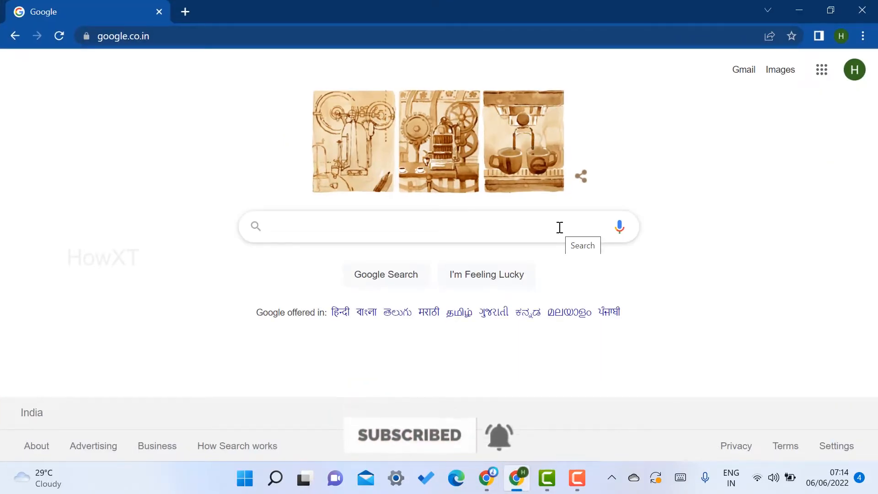
left_click(123, 35)
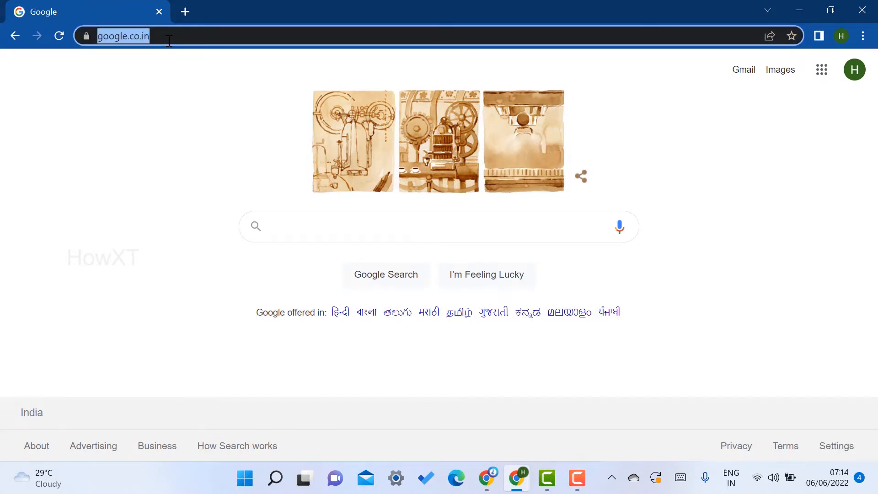
type("office.powerpoint&aqs=chrome..69i57j0i30l9.4131j0j4&sourceid=chrom...")
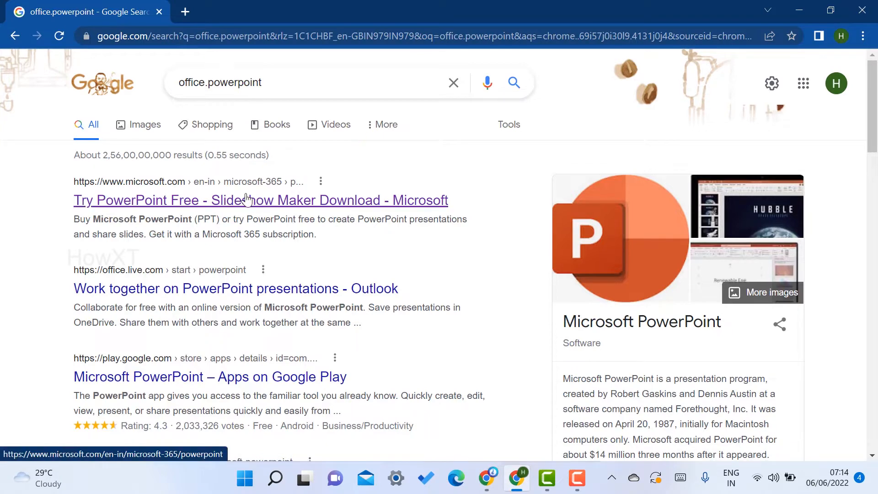
left_click(261, 200)
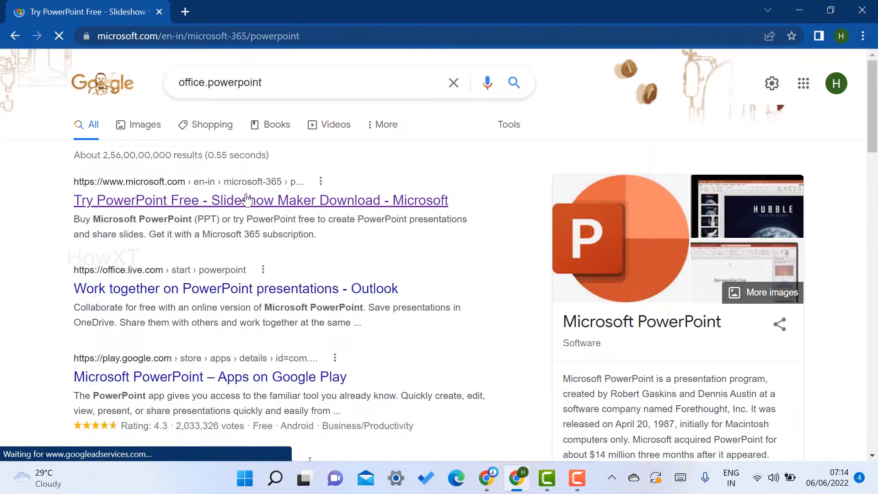
left_click(260, 200)
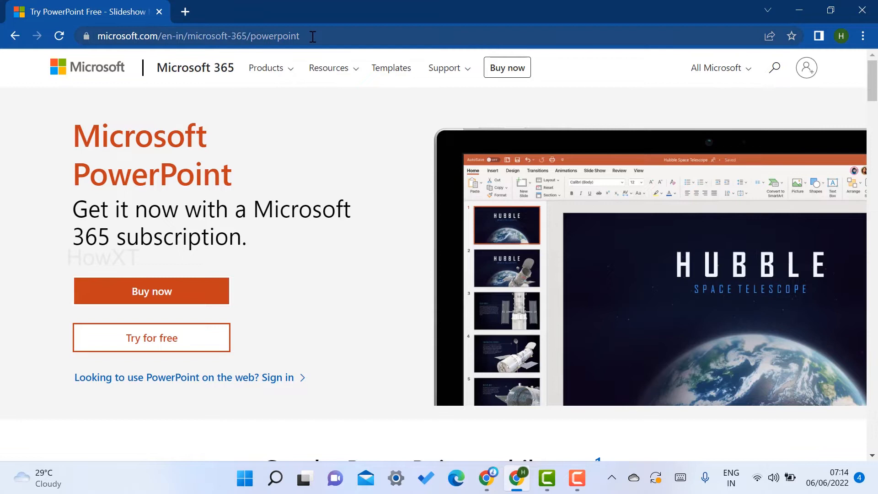
mouse_move(103, 177)
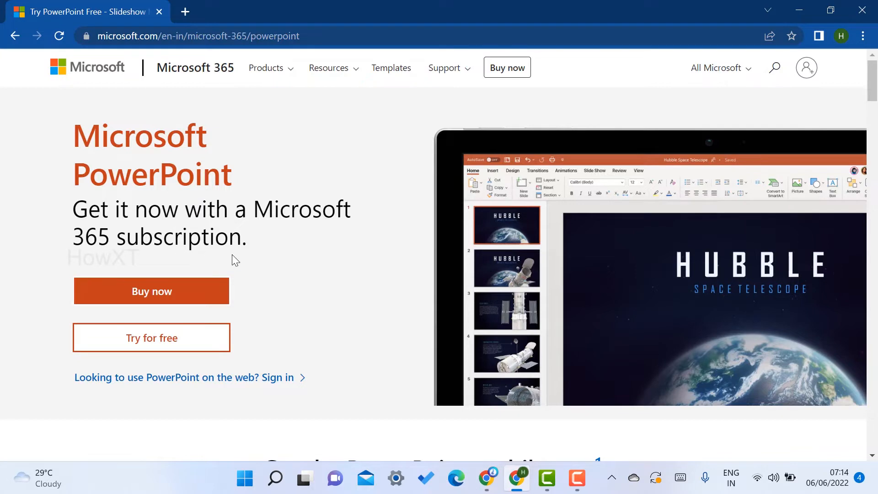
mouse_move(236, 256)
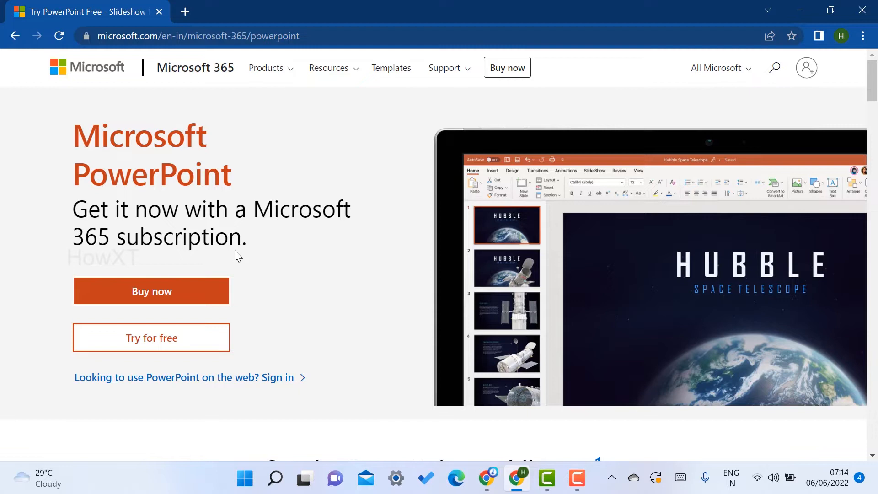
mouse_move(807, 73)
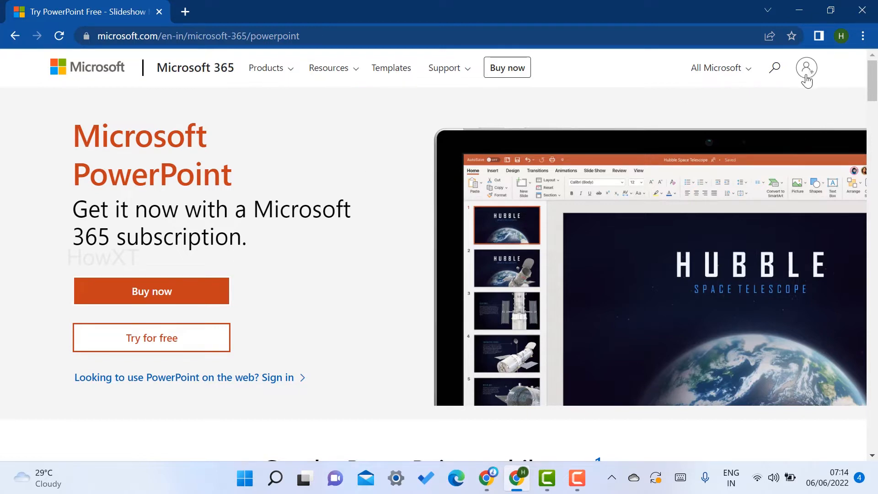
mouse_move(807, 67)
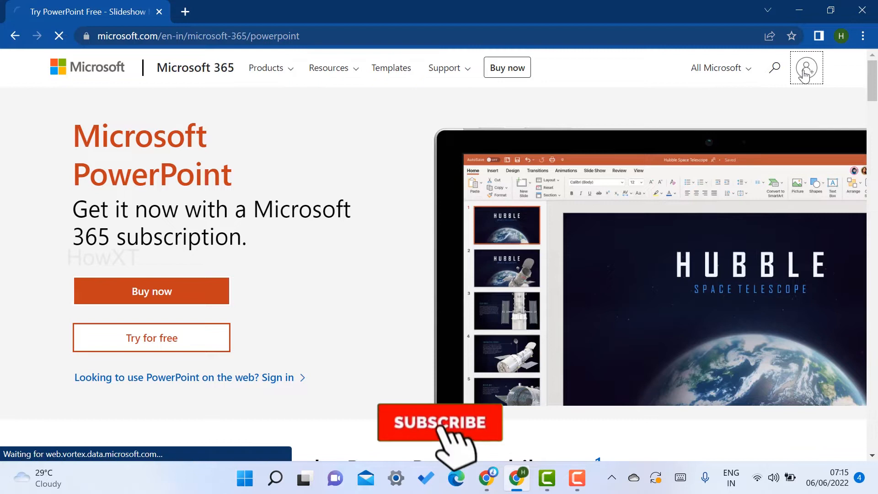
Sign in via the account icon to reach the PowerPoint start page
left_click(151, 337)
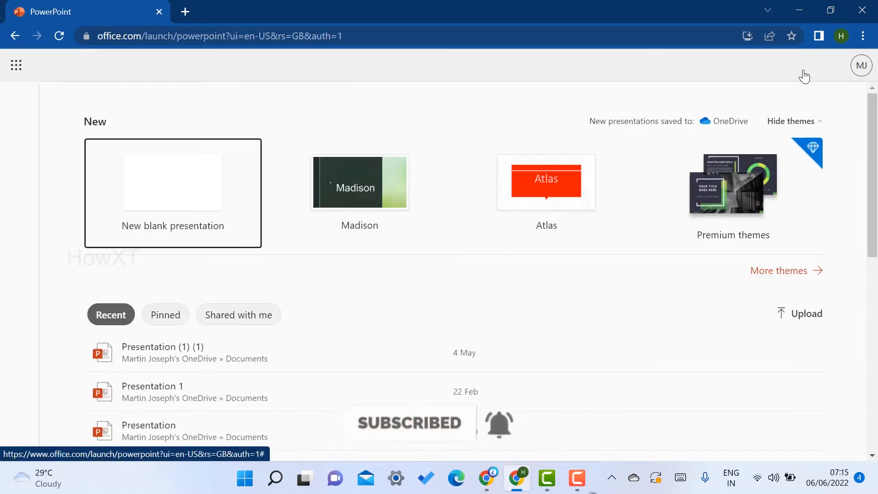
Open More themes and scroll the gallery of Madison, Atlas, Gallery and other themes
left_click(862, 65)
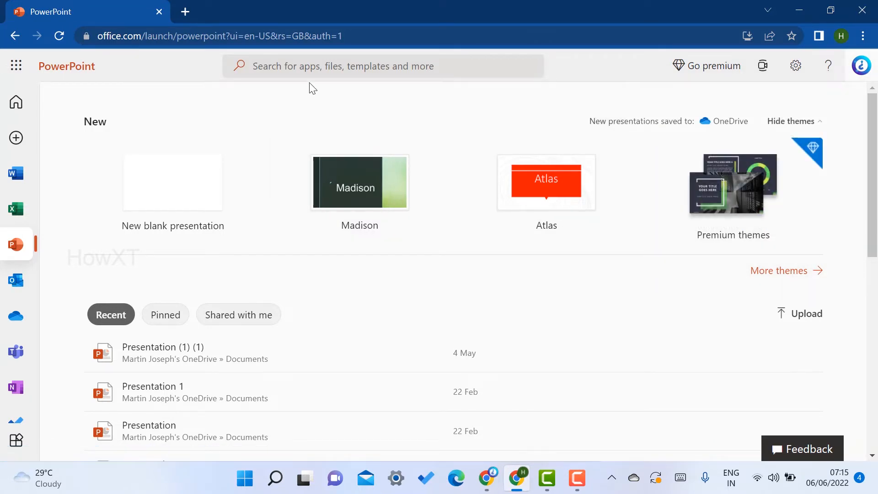
mouse_move(307, 36)
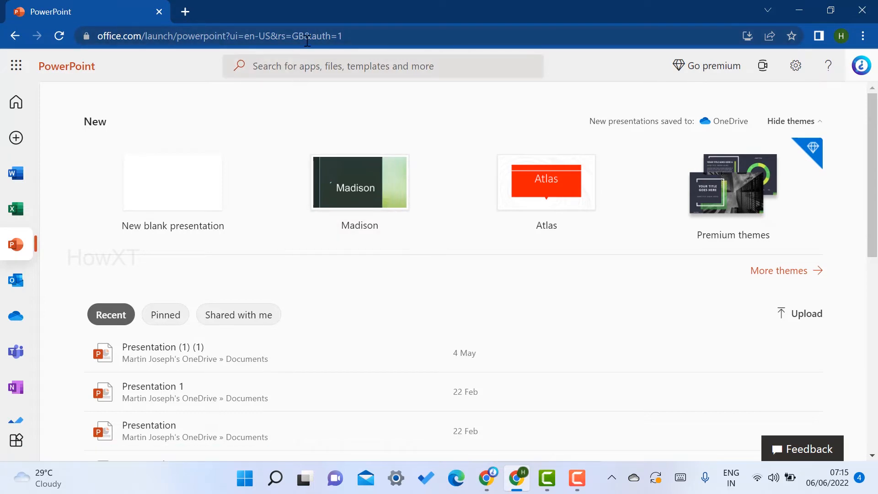
left_click(219, 35)
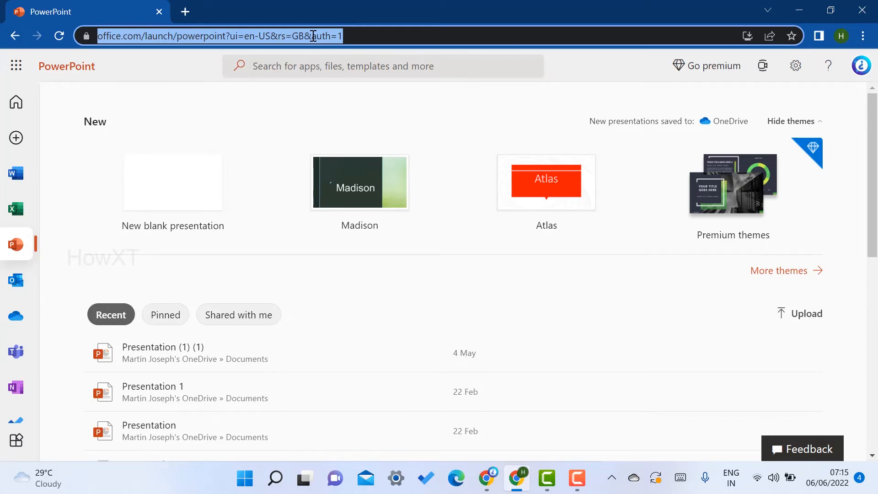
scroll("down", 3)
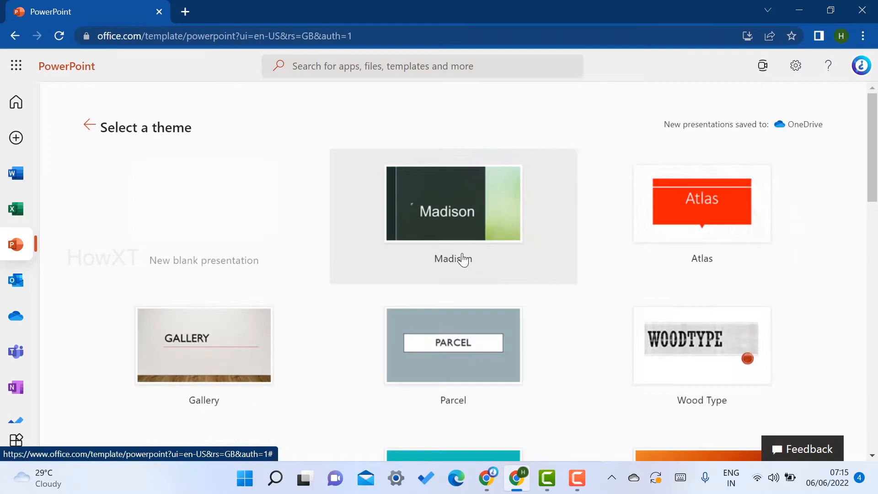
Scroll the gallery and pick the Ion Boardroom thumbnail
scroll("down", 3)
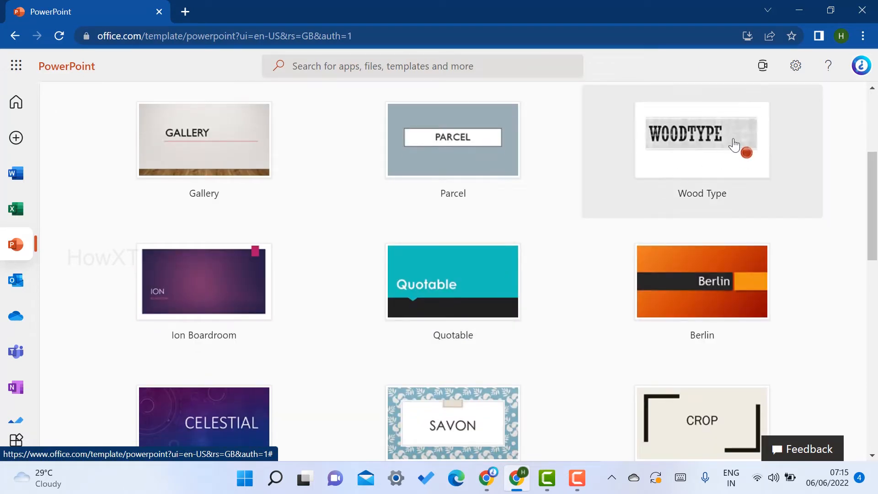
mouse_move(219, 270)
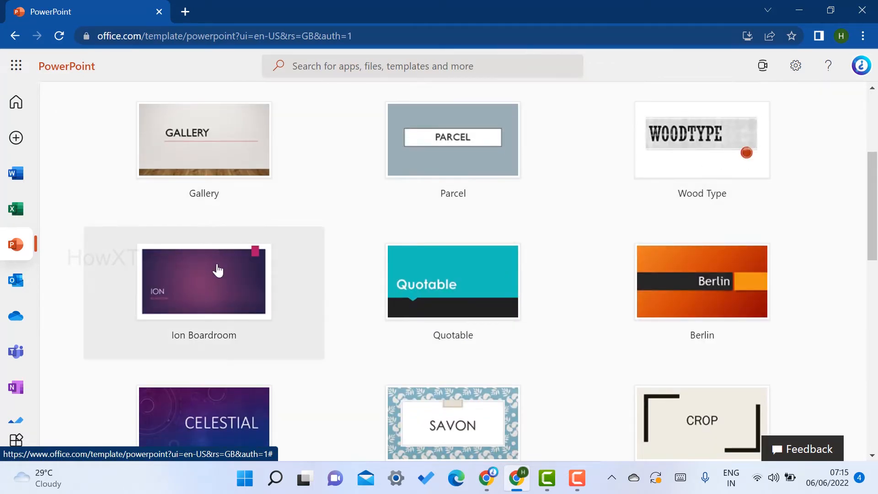
mouse_move(219, 270)
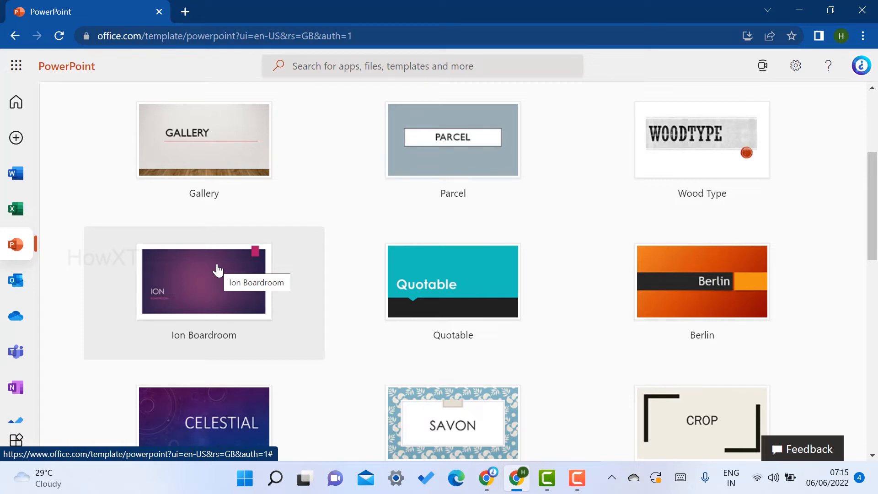
mouse_move(218, 270)
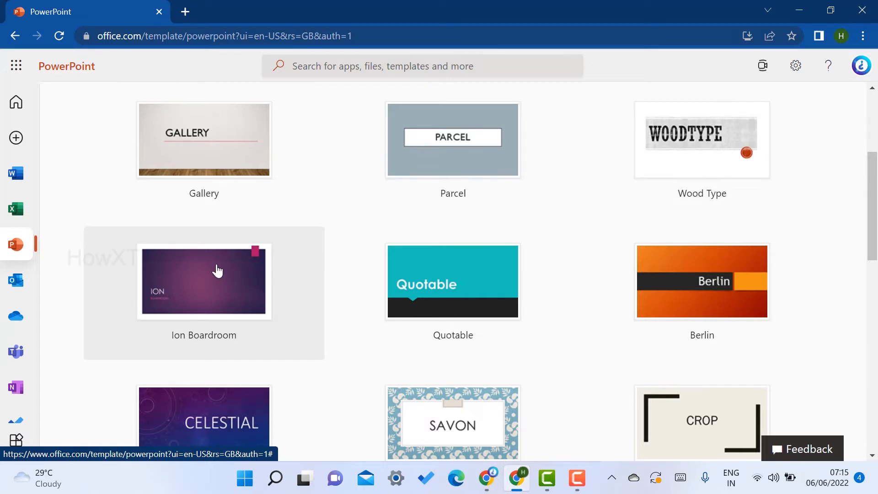
left_click(204, 282)
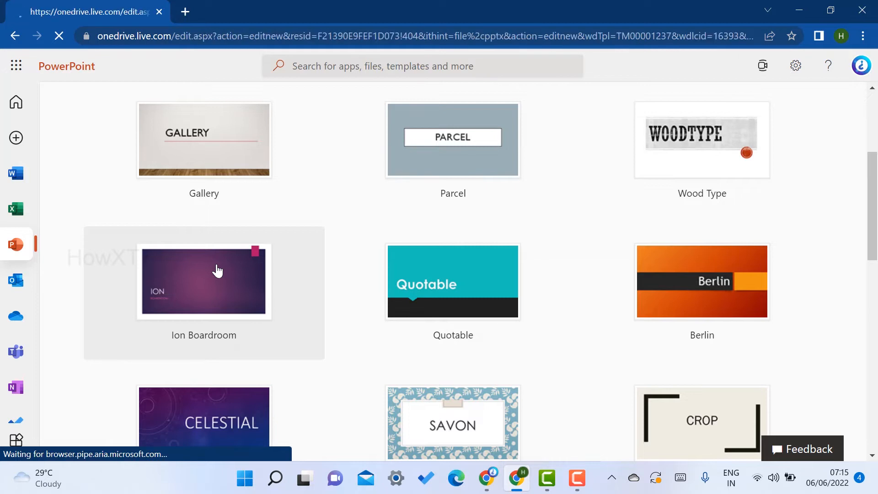
left_click(204, 282)
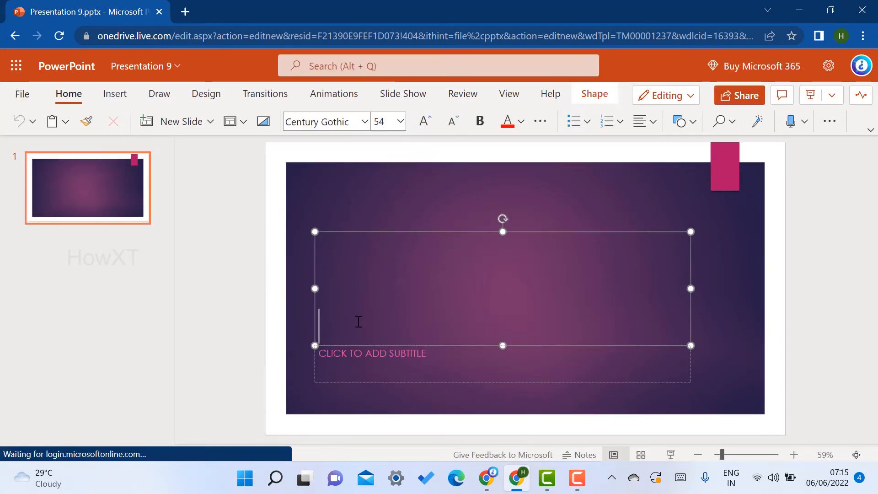
Title the slide 'Welcome' with subtitle 'HOWXT' and close the Designer pane
type("Welcome")
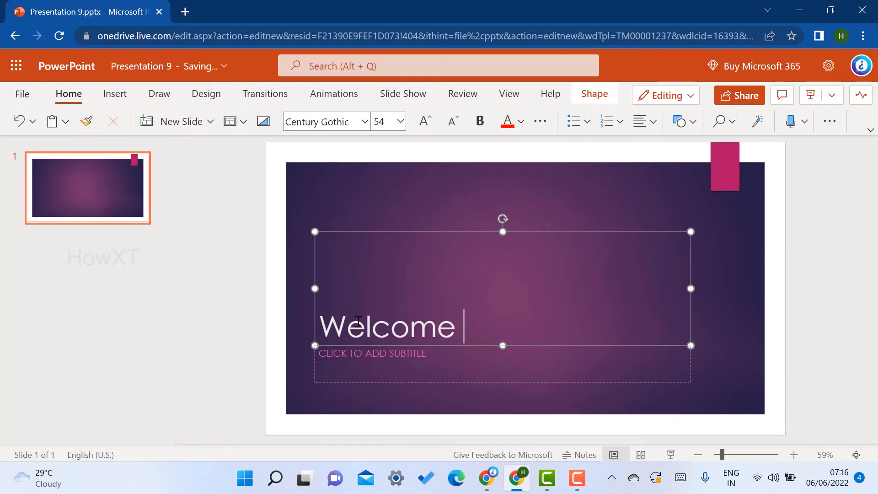
type("HO")
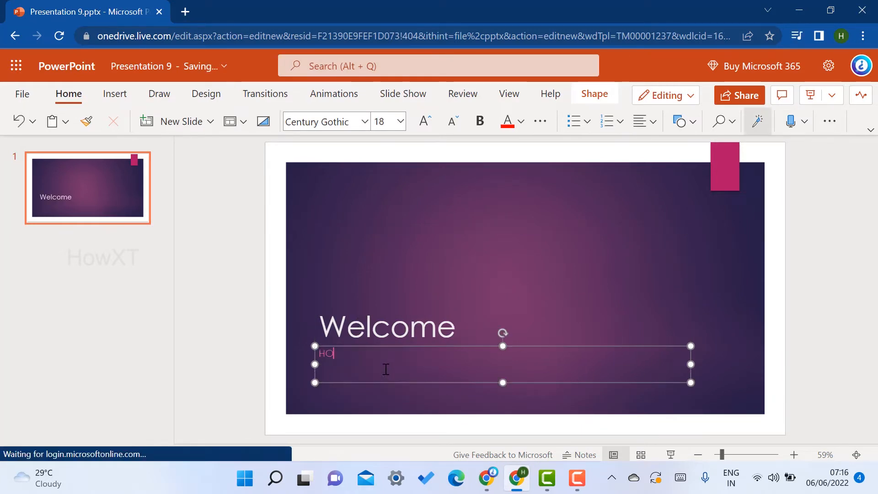
type("WXT")
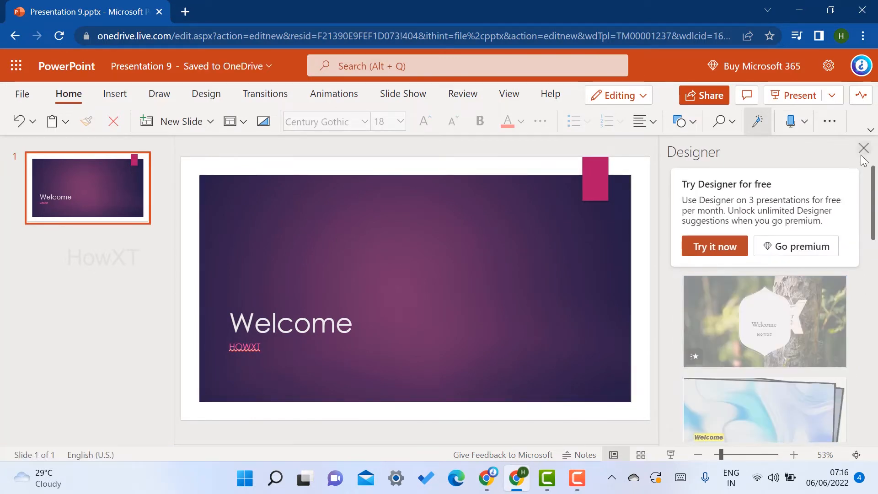
left_click(864, 148)
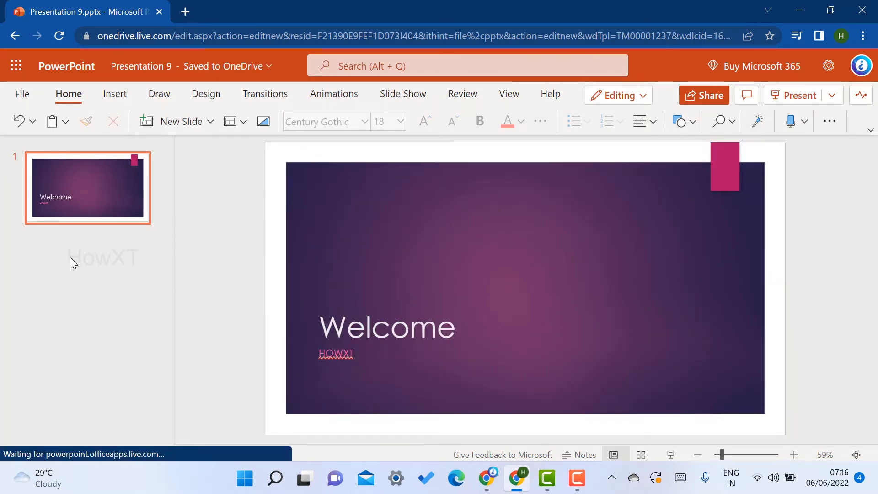
Add a second slide after Welcome and browse the Insert tab's picture options
right_click(73, 262)
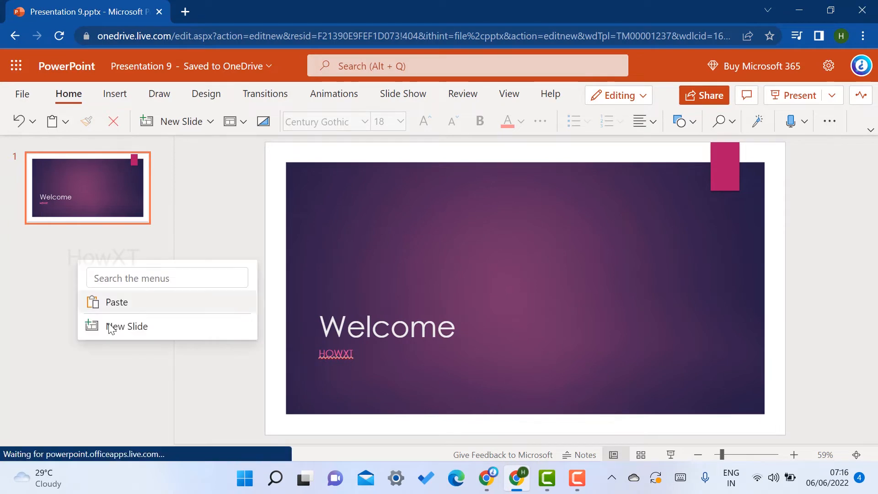
left_click(128, 326)
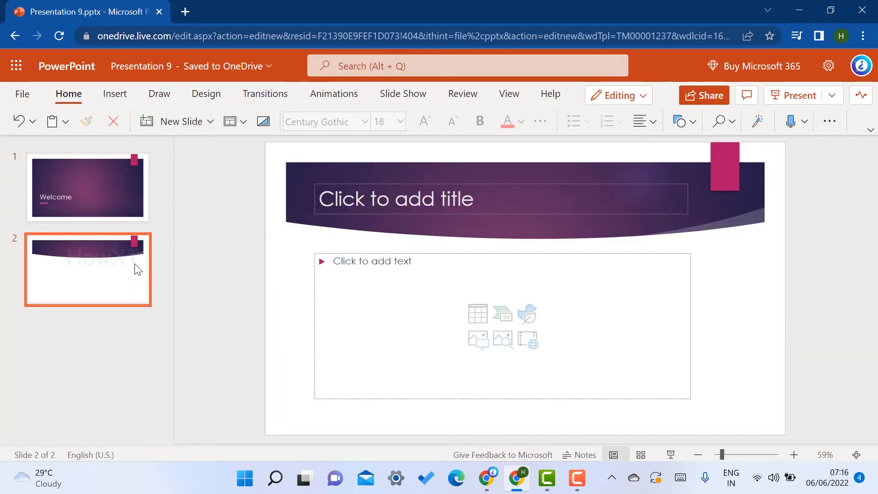
left_click(114, 93)
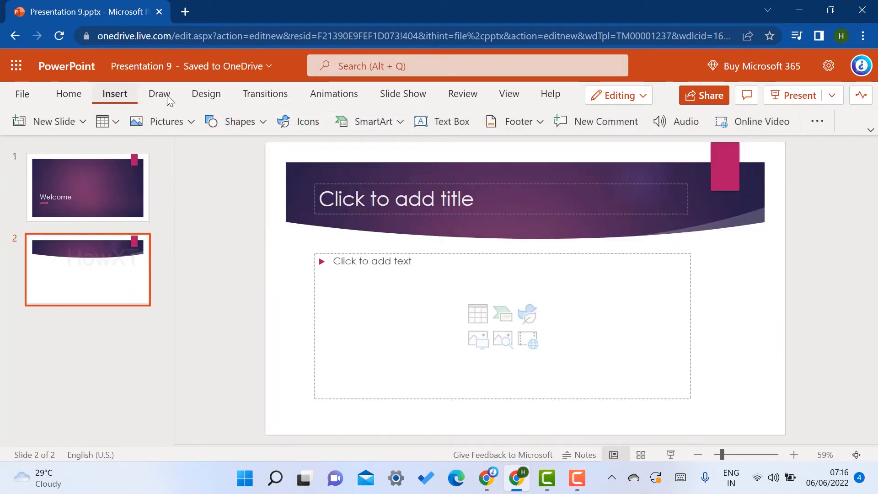
left_click(165, 121)
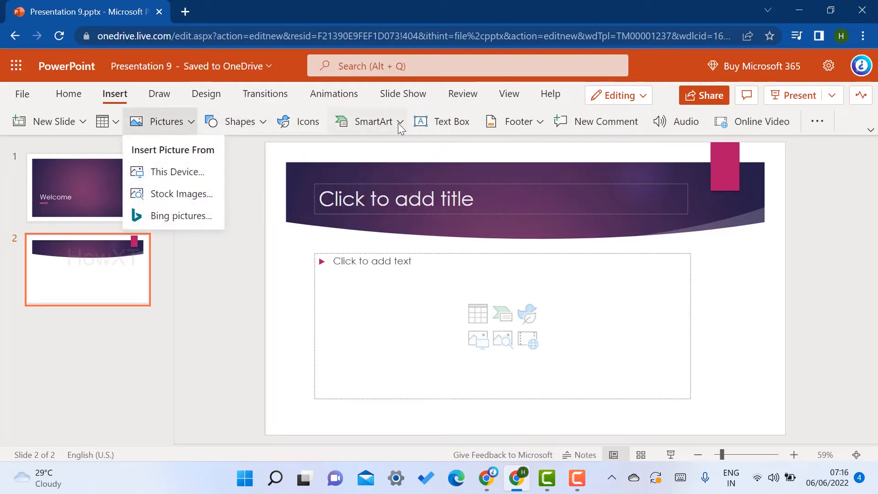
Look over the Draw tab, then apply a blue theme variant from Design
left_click(159, 93)
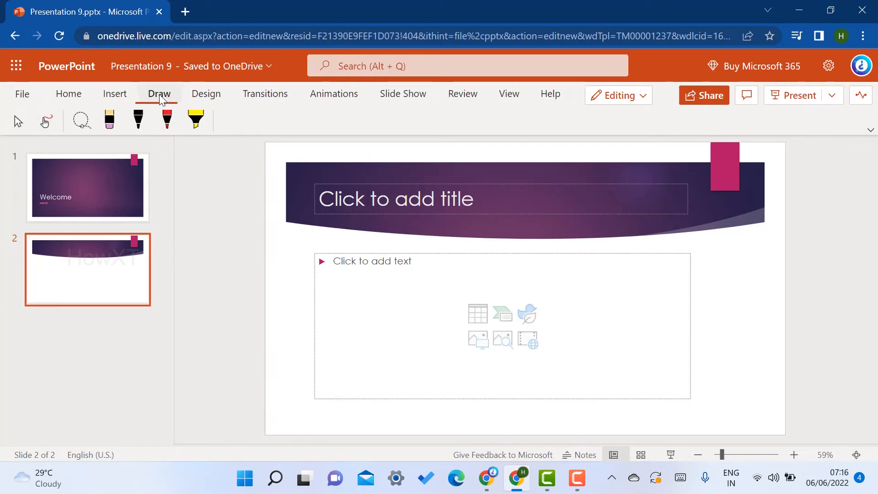
left_click(206, 93)
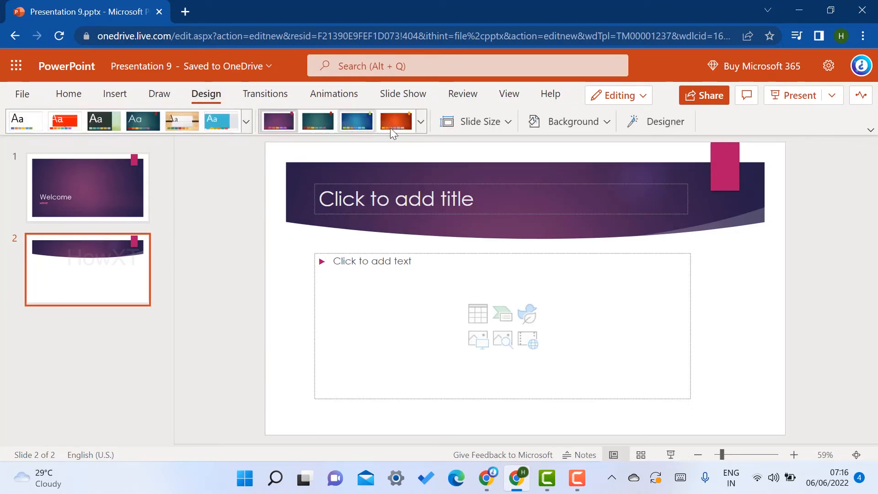
left_click(356, 121)
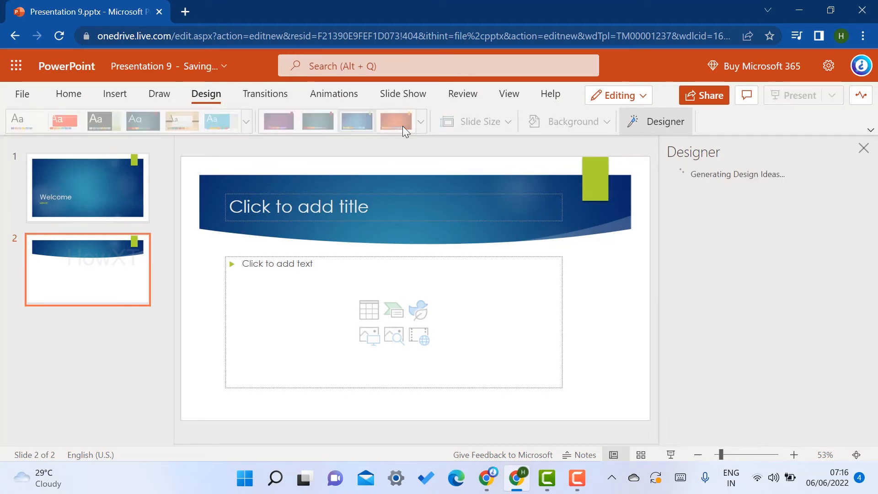
Give slide 2 a Wipe transition, replacing the Push first tried
left_click(265, 93)
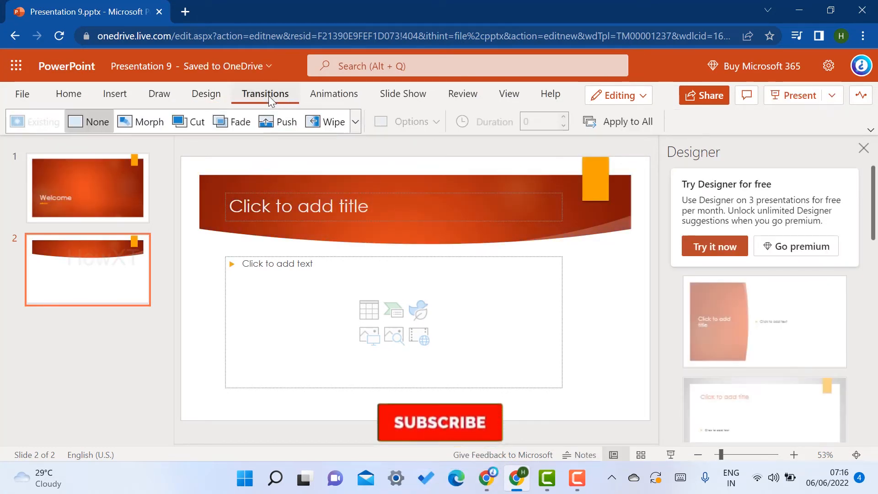
left_click(279, 121)
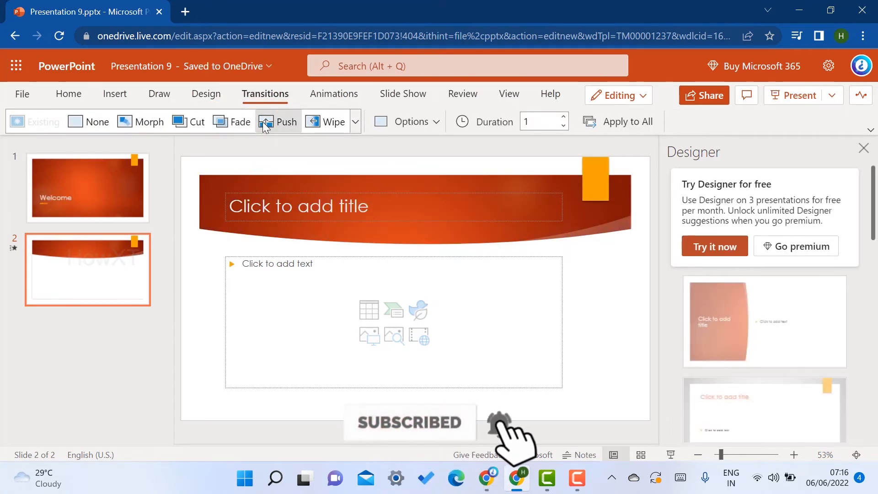
left_click(278, 122)
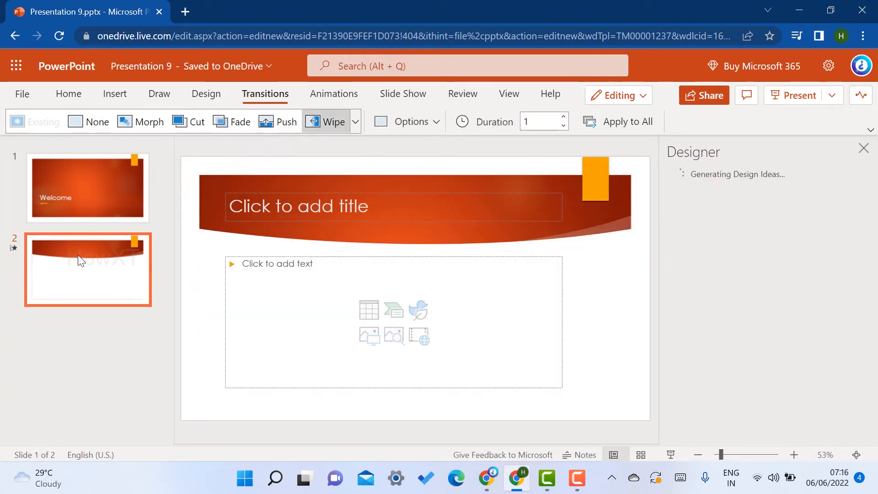
left_click(334, 93)
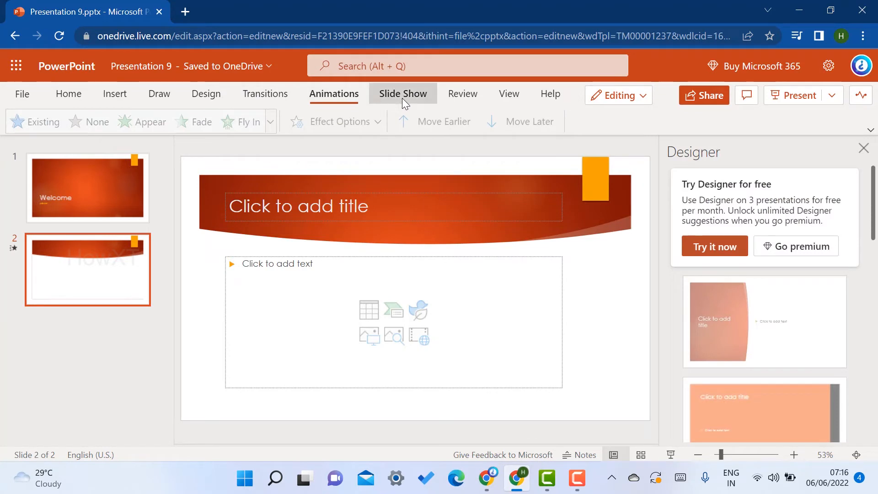
Start Present from Slide Show, then open and dismiss the Send link dialog
left_click(402, 94)
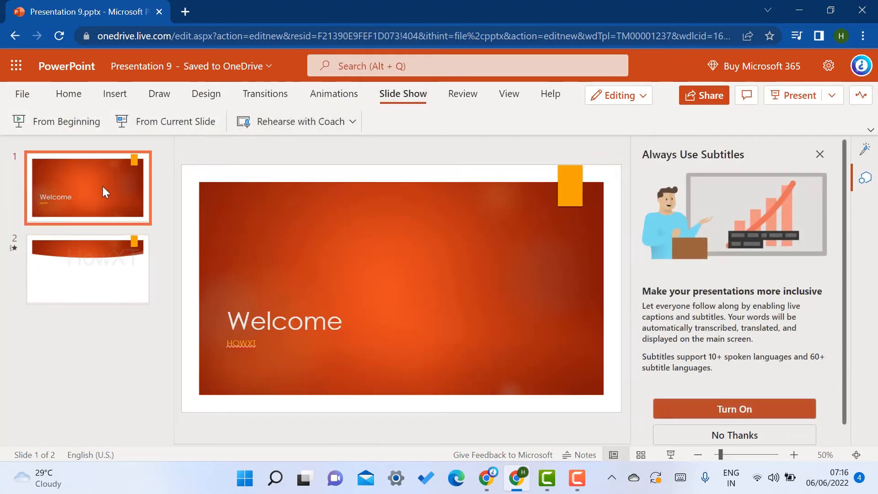
mouse_move(107, 196)
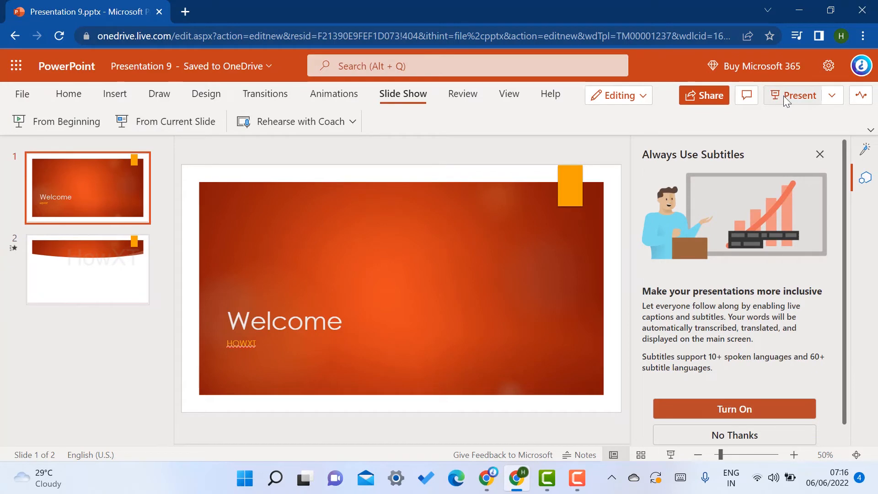
left_click(66, 122)
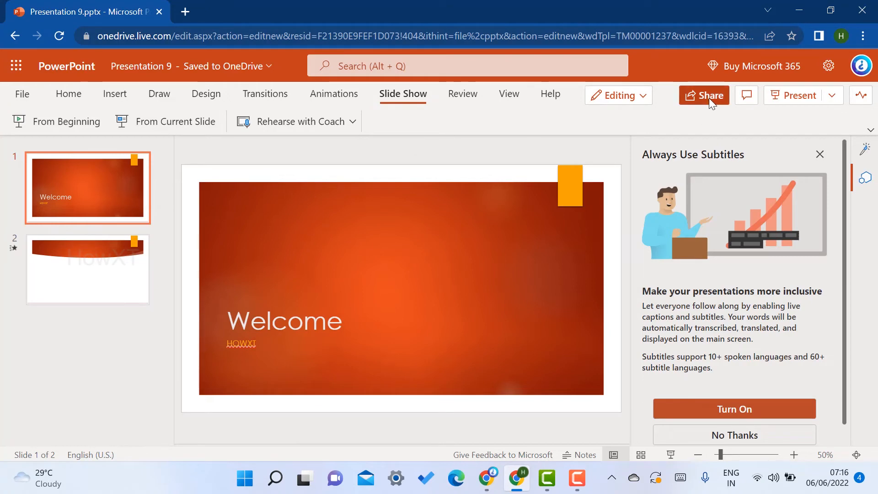
left_click(709, 95)
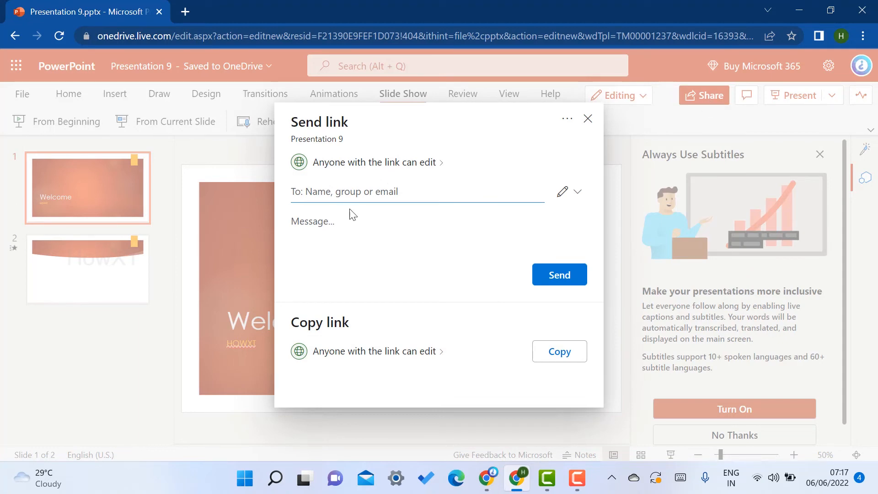
left_click(588, 119)
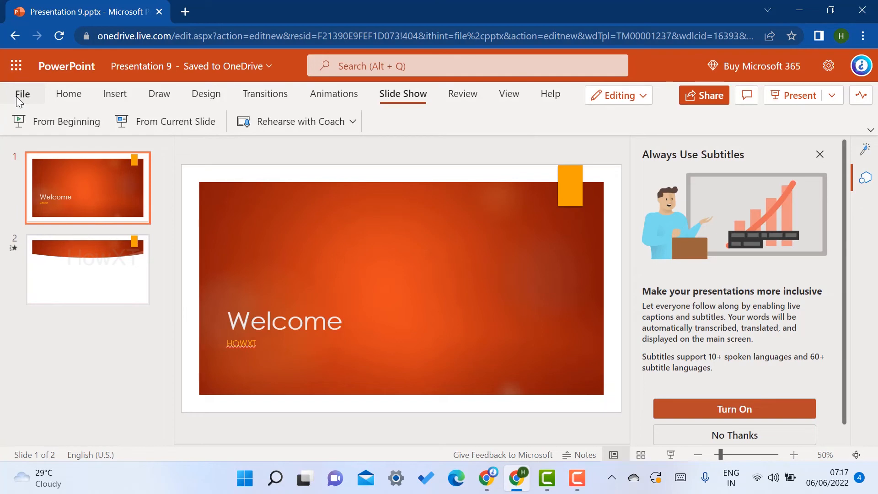
Show the File menu's Save as options, including PDF, ODP and image downloads
left_click(22, 94)
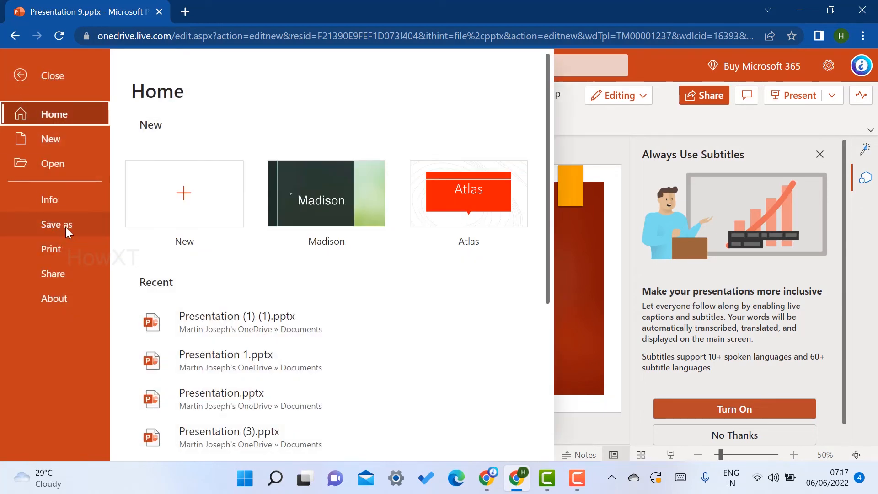
left_click(55, 224)
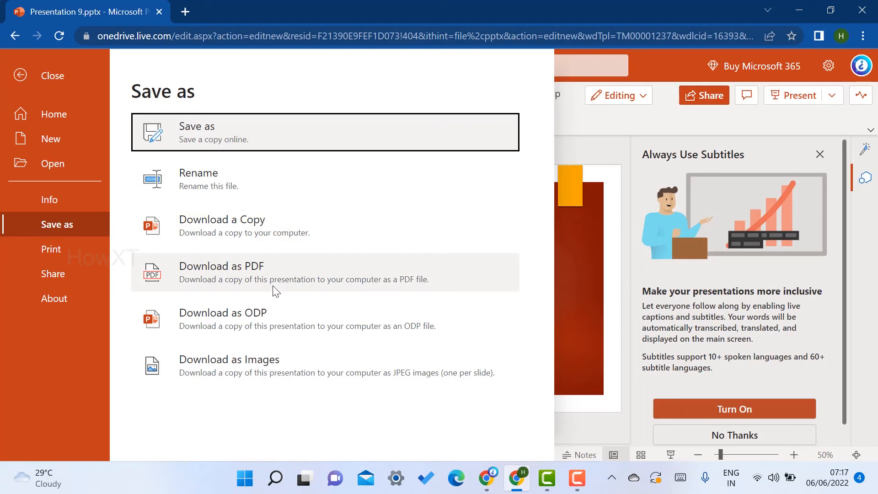
mouse_move(286, 325)
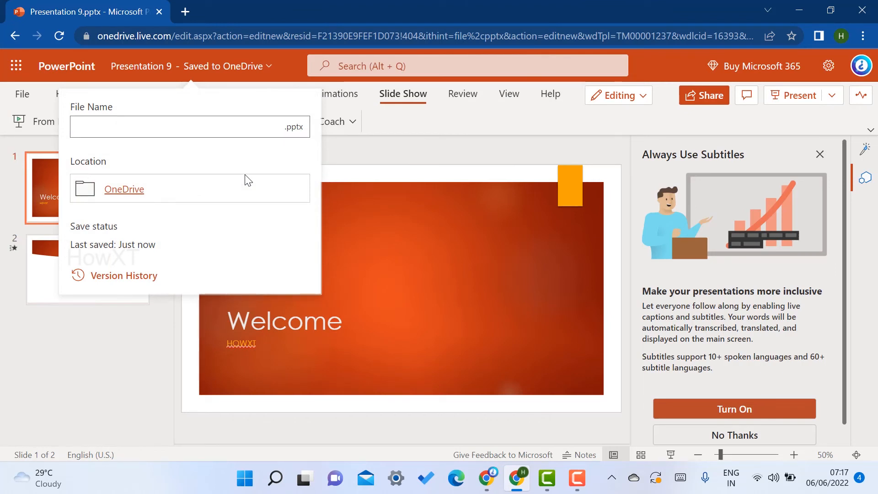
Type 'officefilepresentat' into the presentation's File Name box
type("officefile")
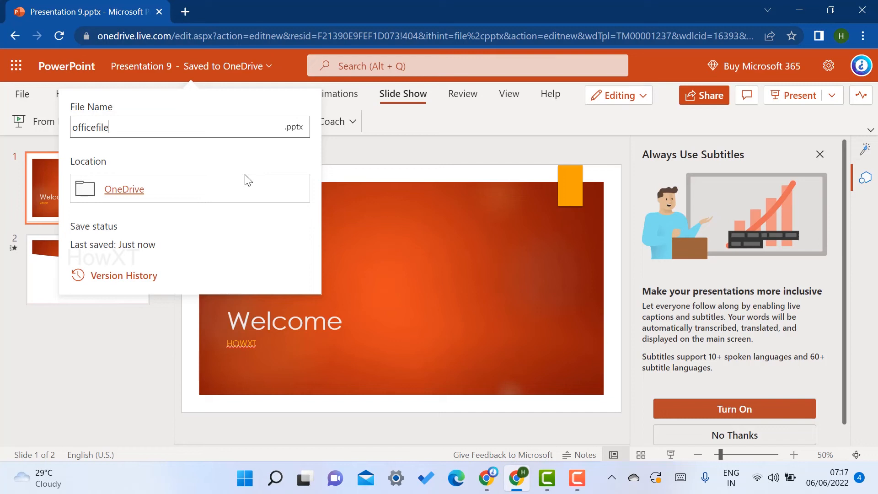
type("presentat")
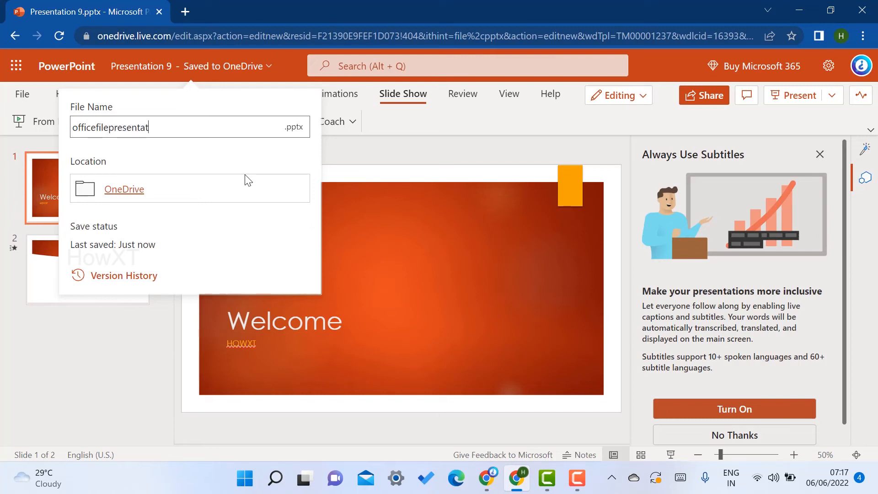